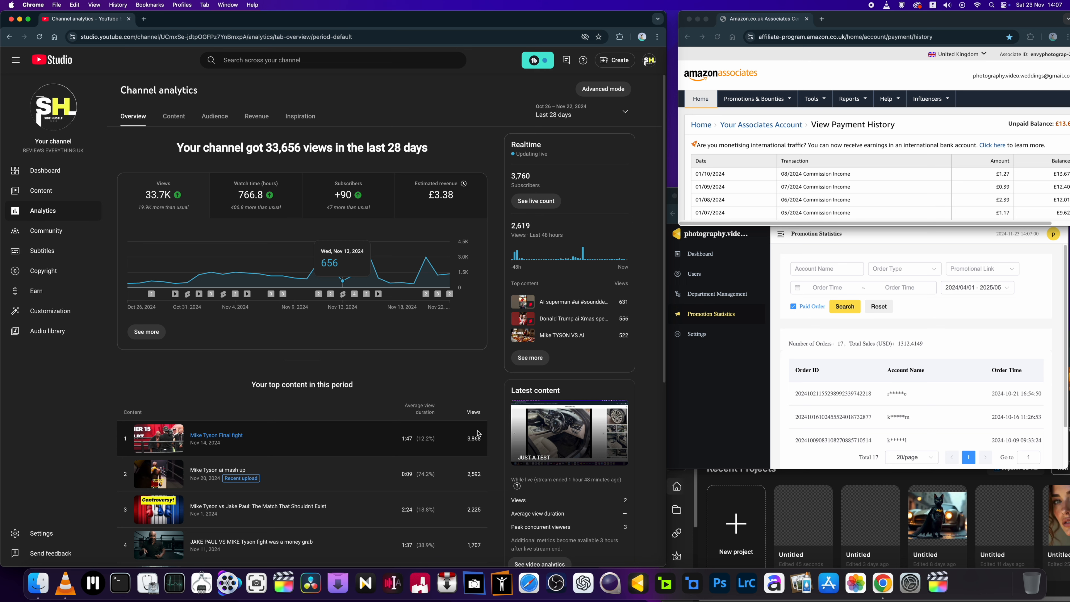
pyautogui.moveTo(423, 209)
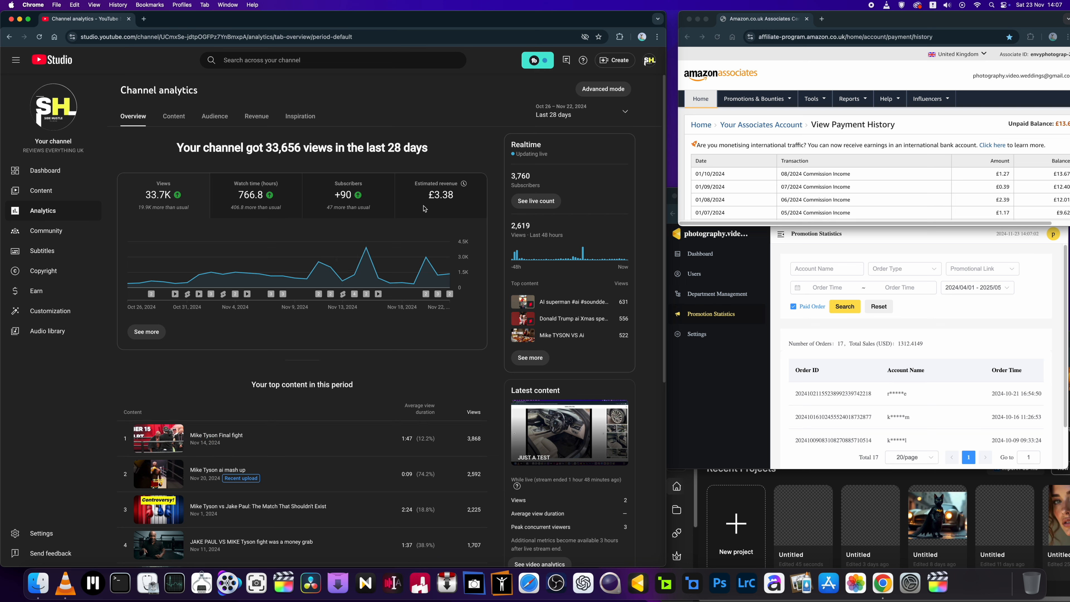
pyautogui.moveTo(431, 242)
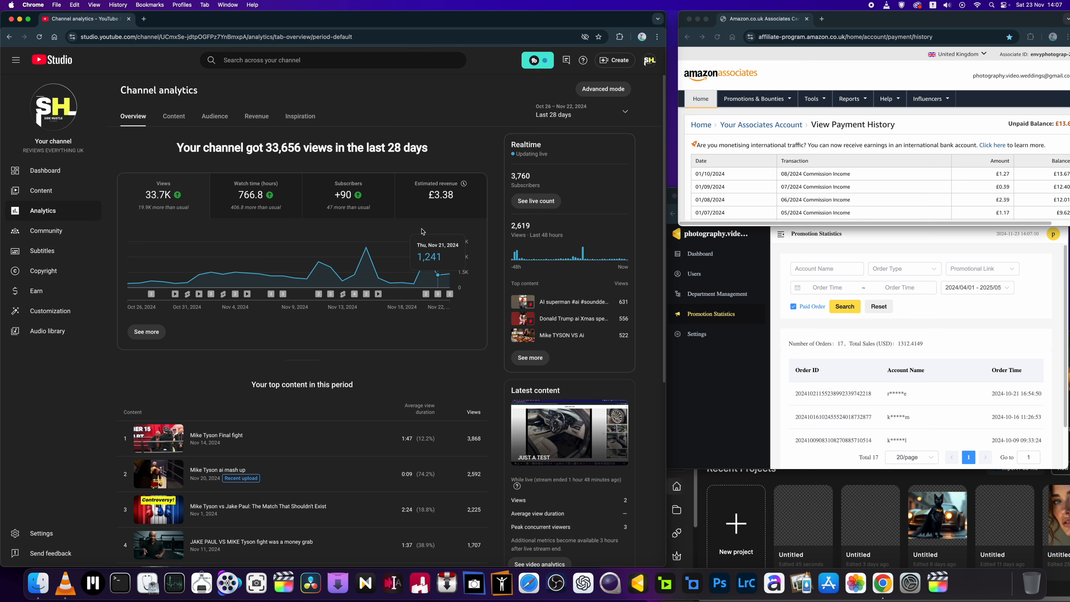
pyautogui.moveTo(446, 244)
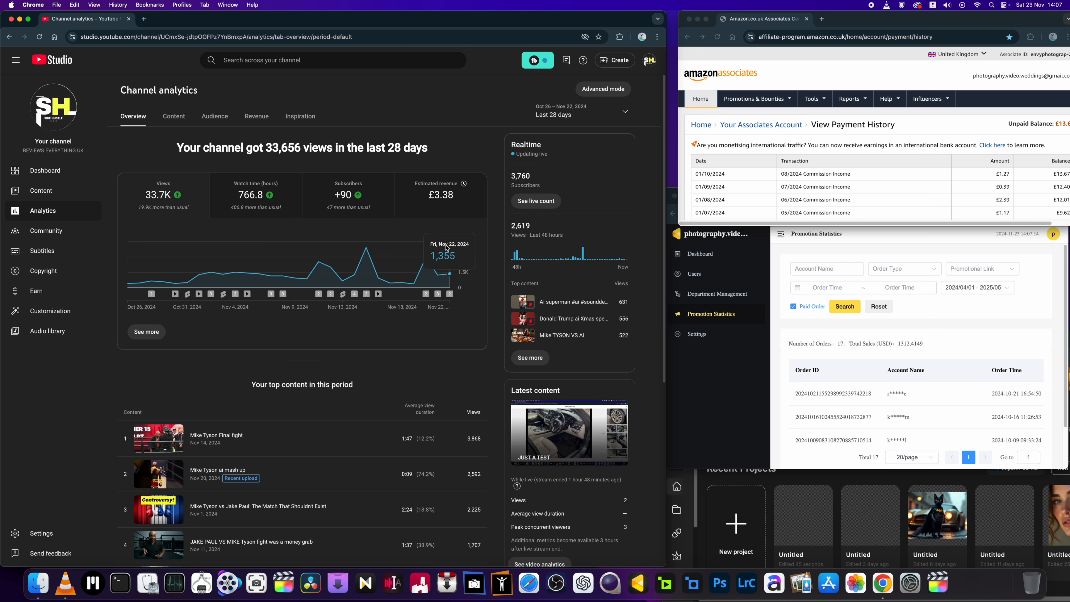
pyautogui.moveTo(417, 219)
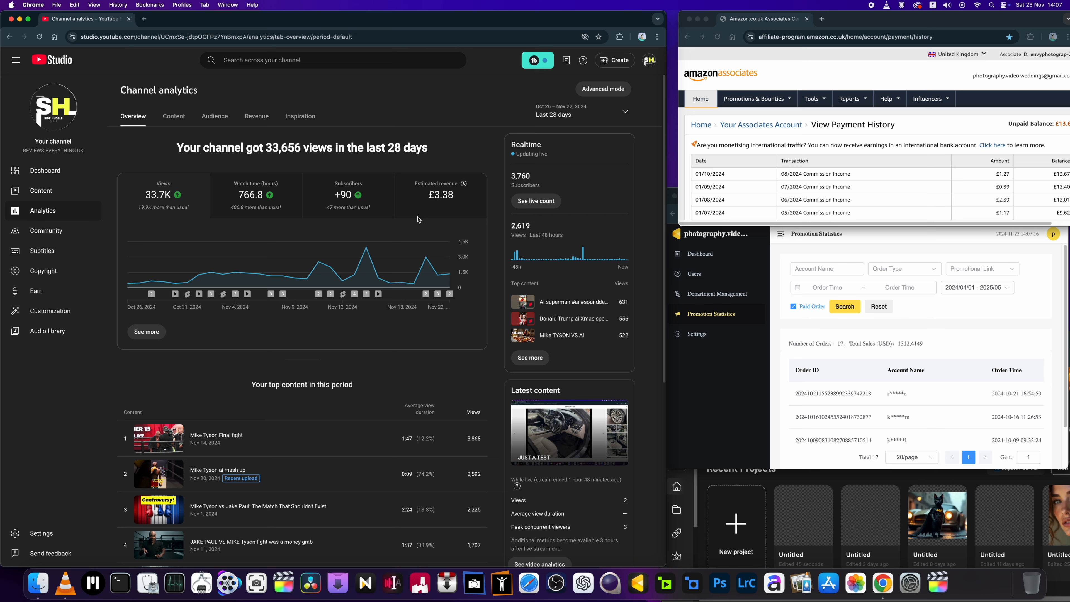
pyautogui.moveTo(448, 196)
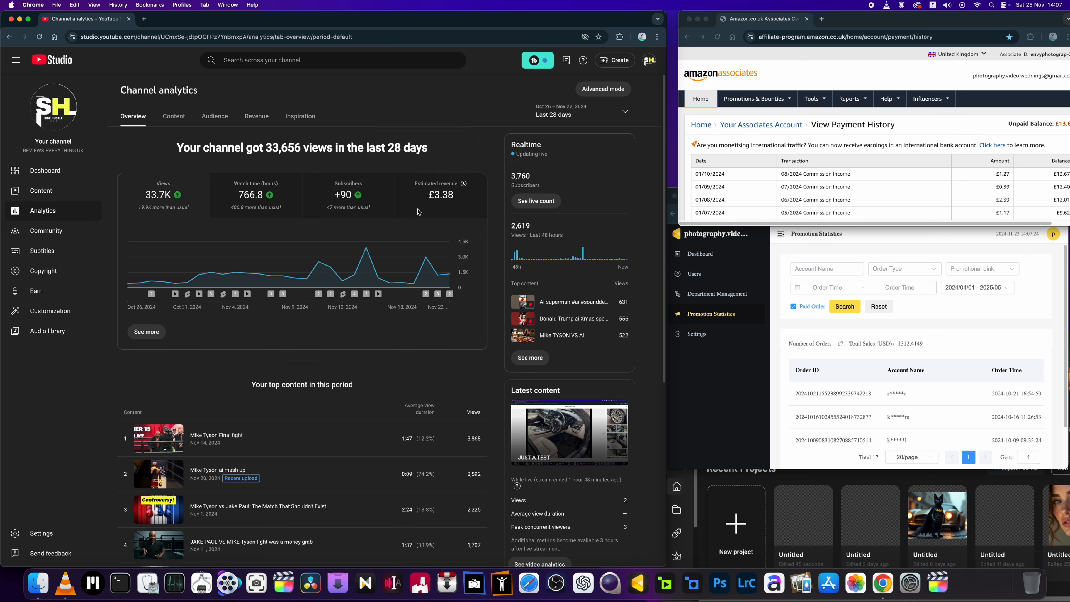
pyautogui.moveTo(463, 183)
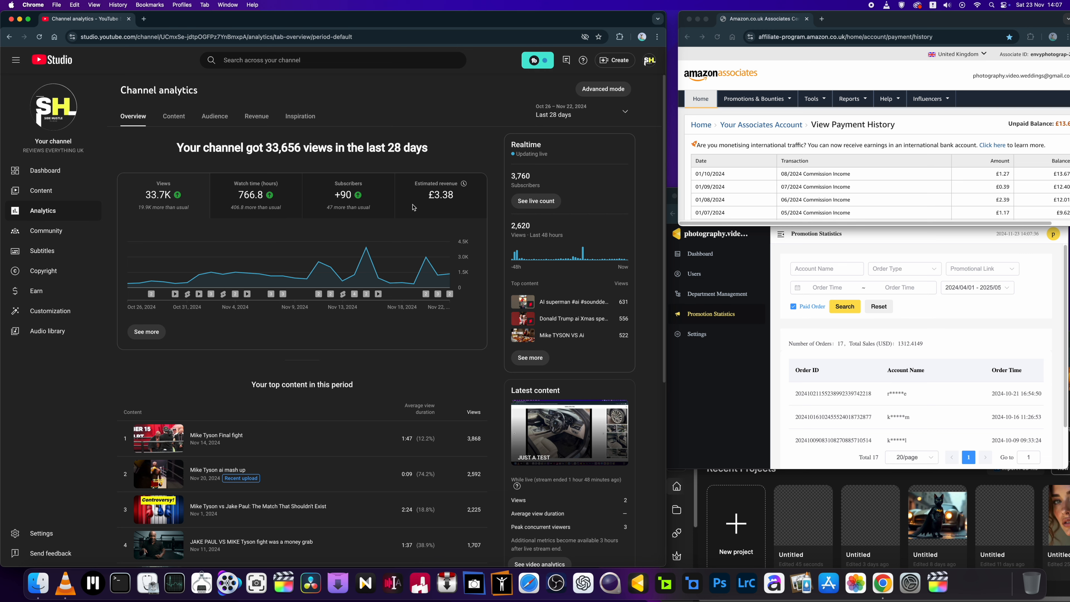
pyautogui.moveTo(318, 261)
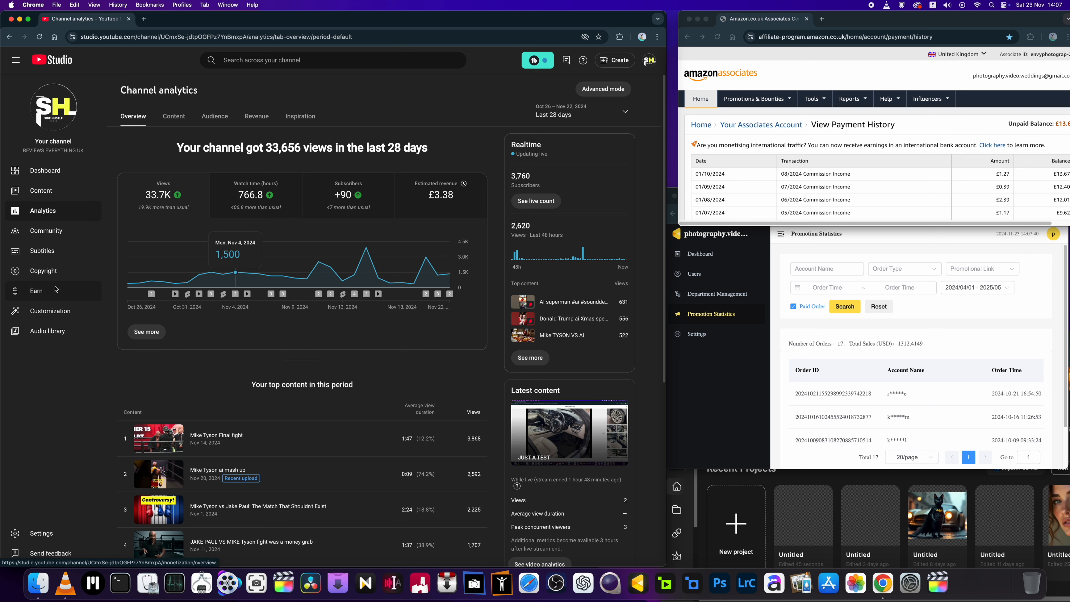
pyautogui.moveTo(427, 257)
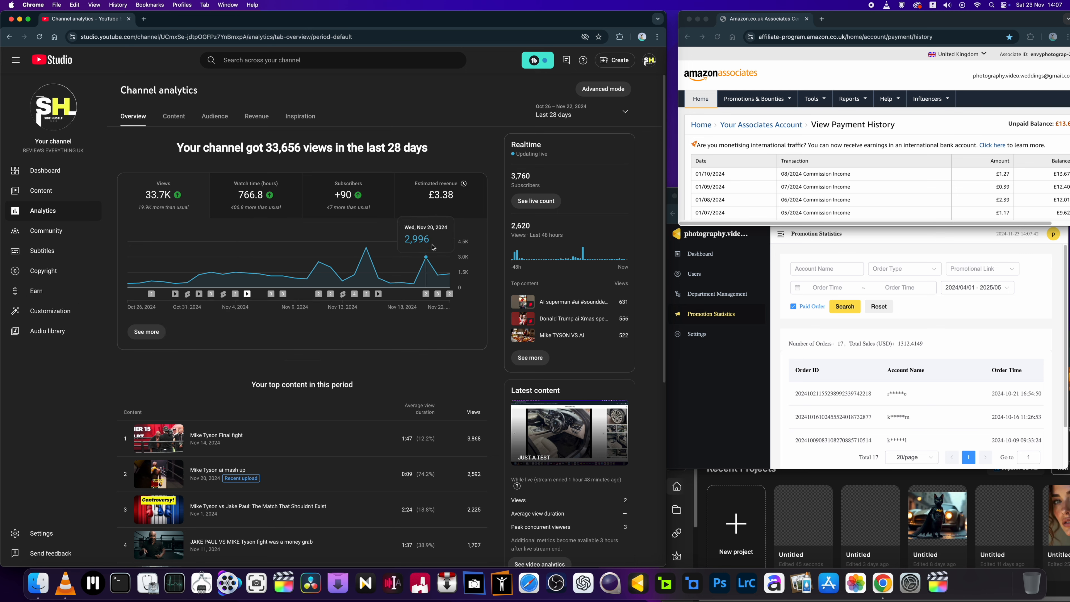
pyautogui.moveTo(429, 237)
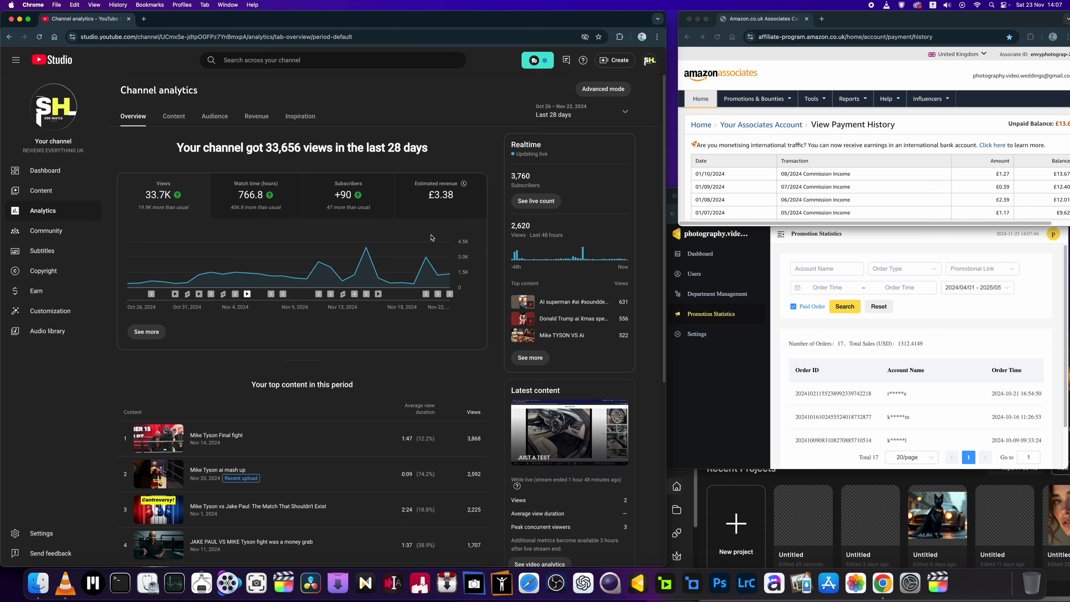
pyautogui.moveTo(431, 237)
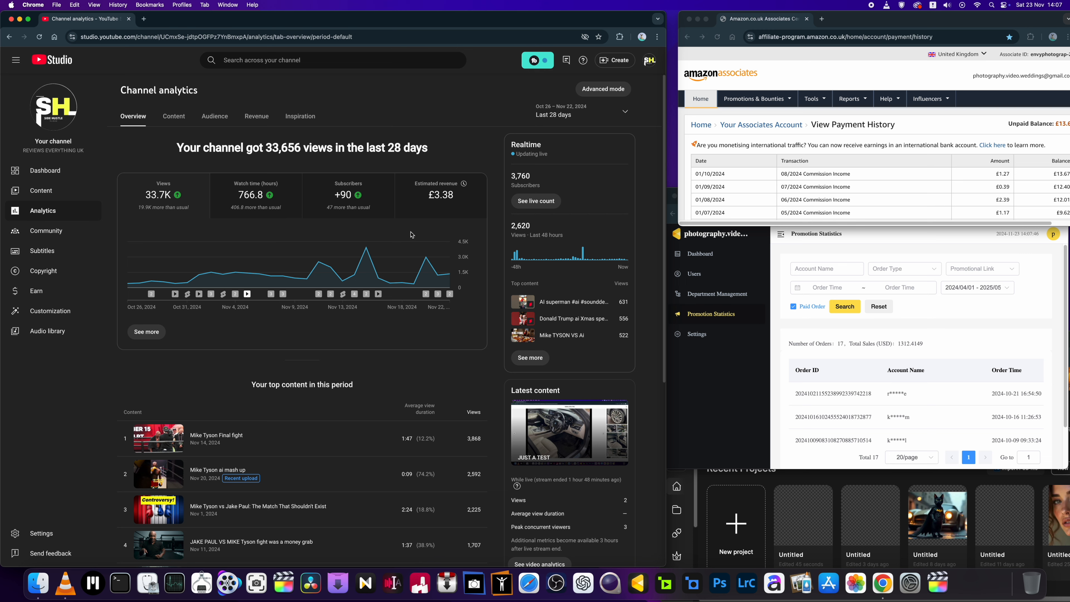
pyautogui.moveTo(510, 273)
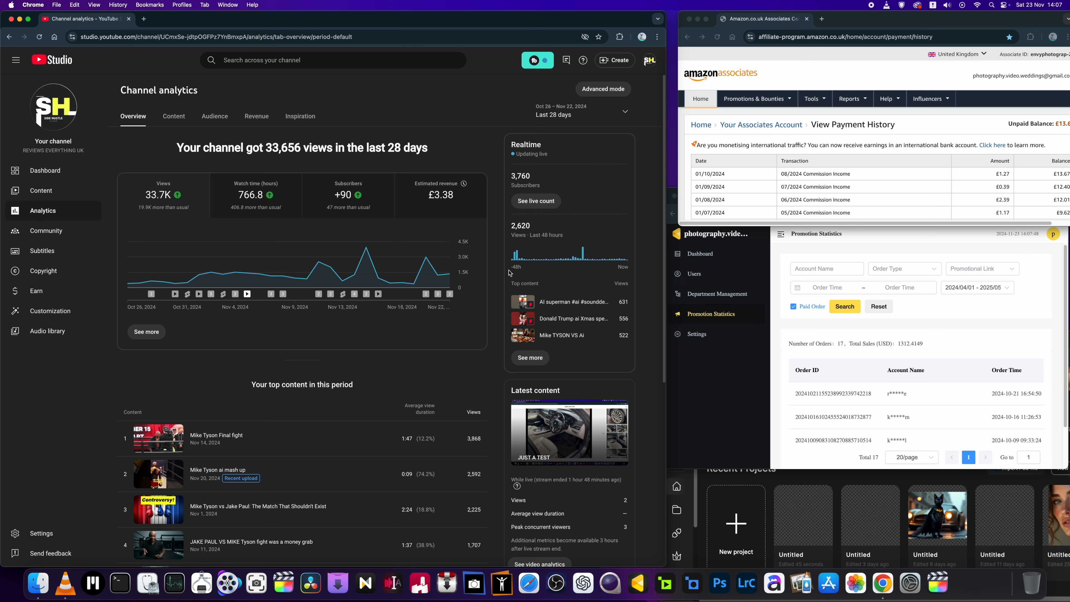
pyautogui.moveTo(595, 149)
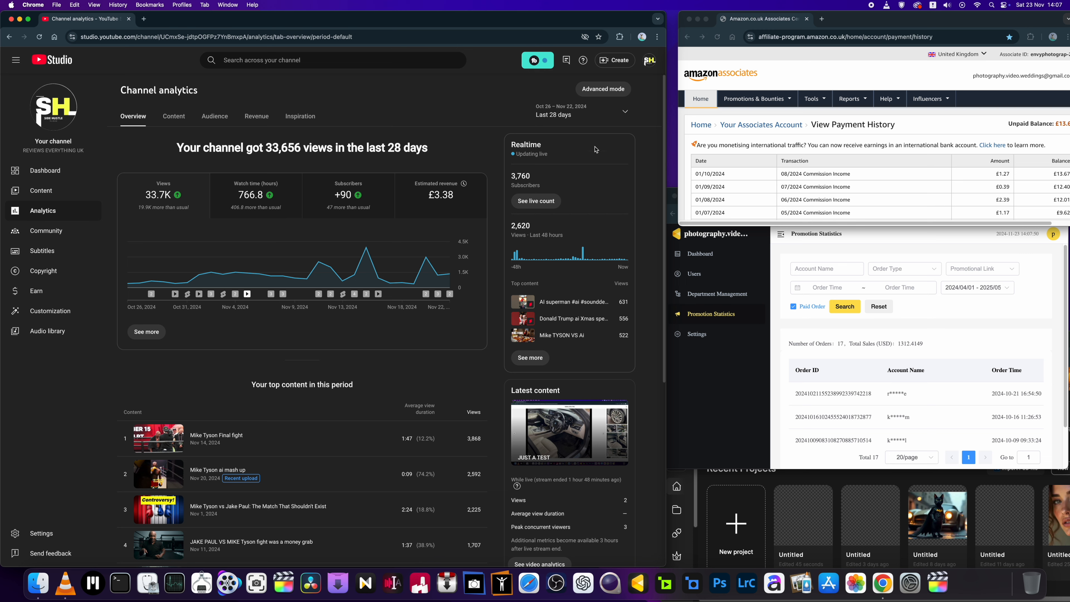
pyautogui.moveTo(394, 265)
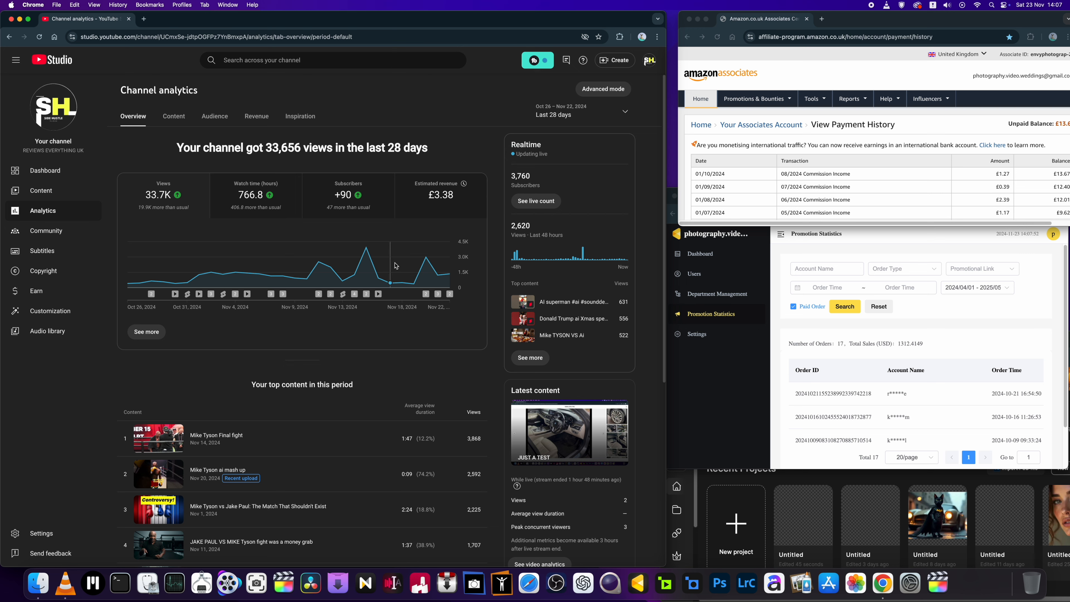
pyautogui.moveTo(186, 283)
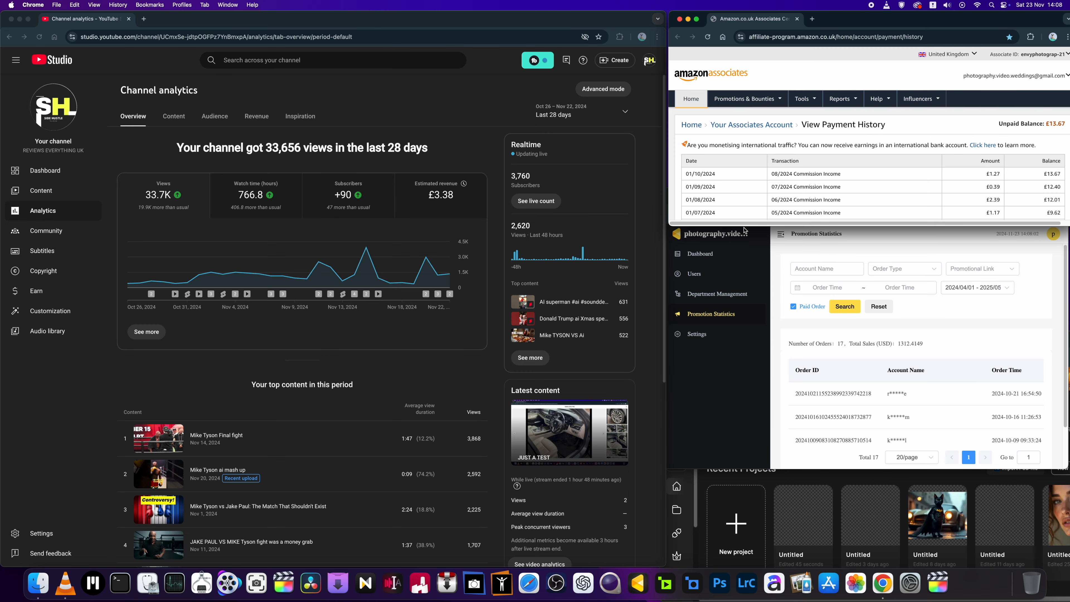
pyautogui.moveTo(436, 212)
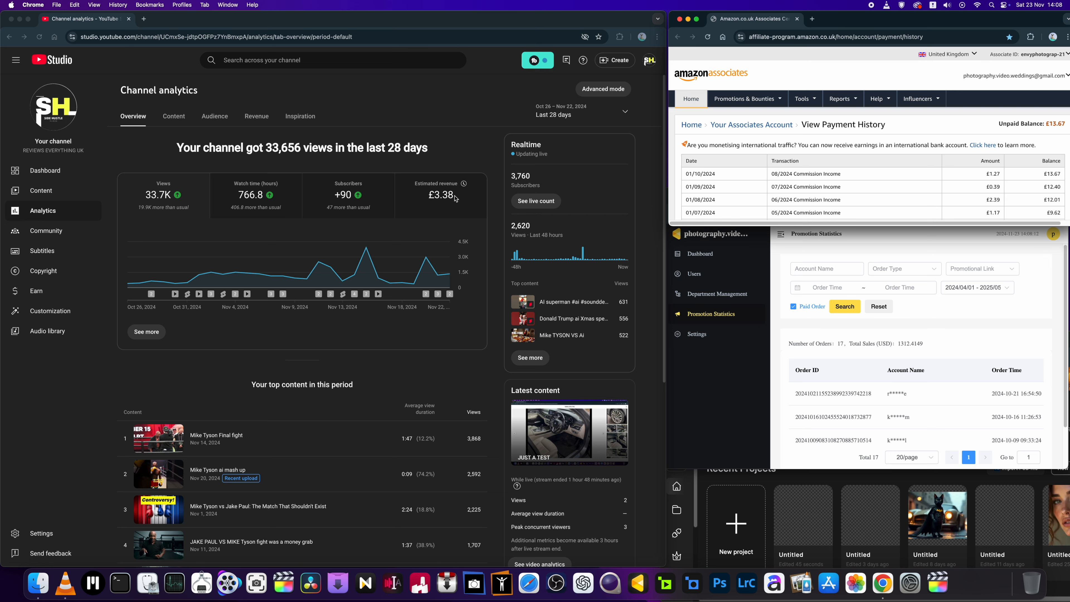
pyautogui.moveTo(422, 269)
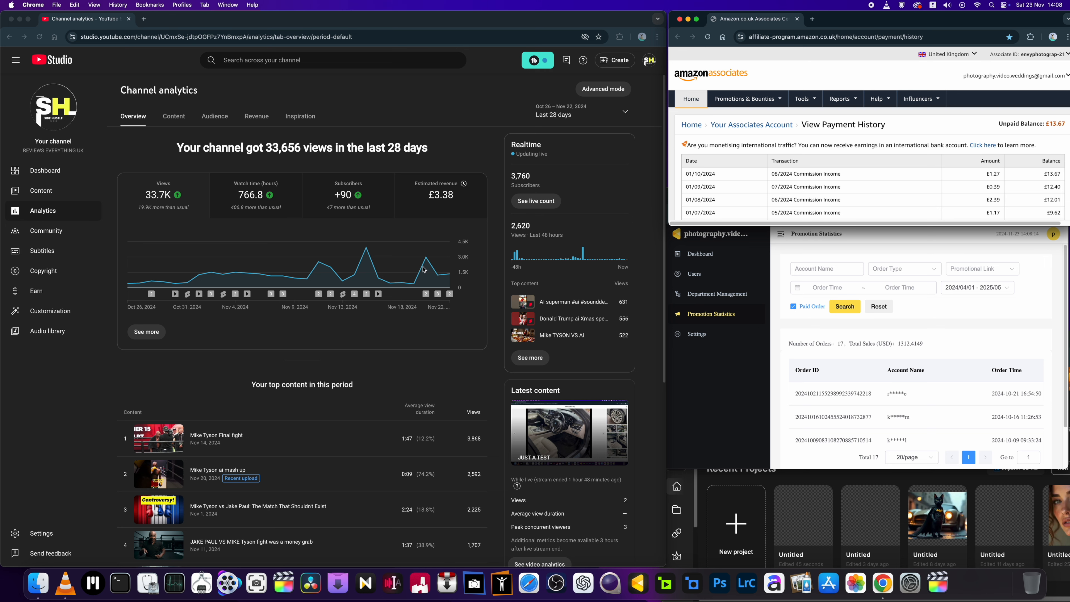
pyautogui.moveTo(854, 148)
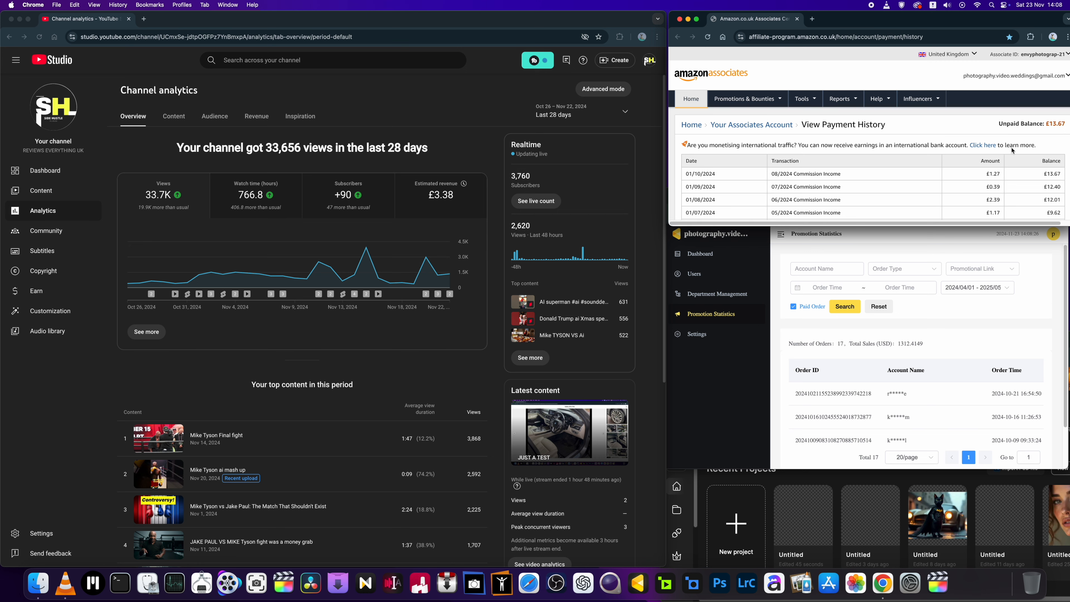
pyautogui.moveTo(1061, 137)
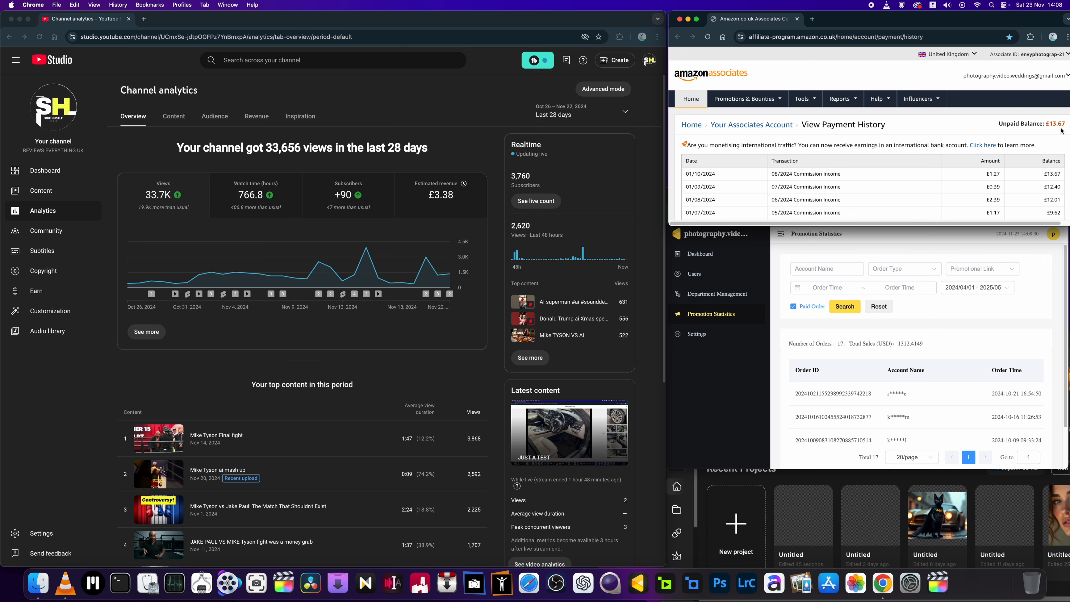
pyautogui.moveTo(978, 179)
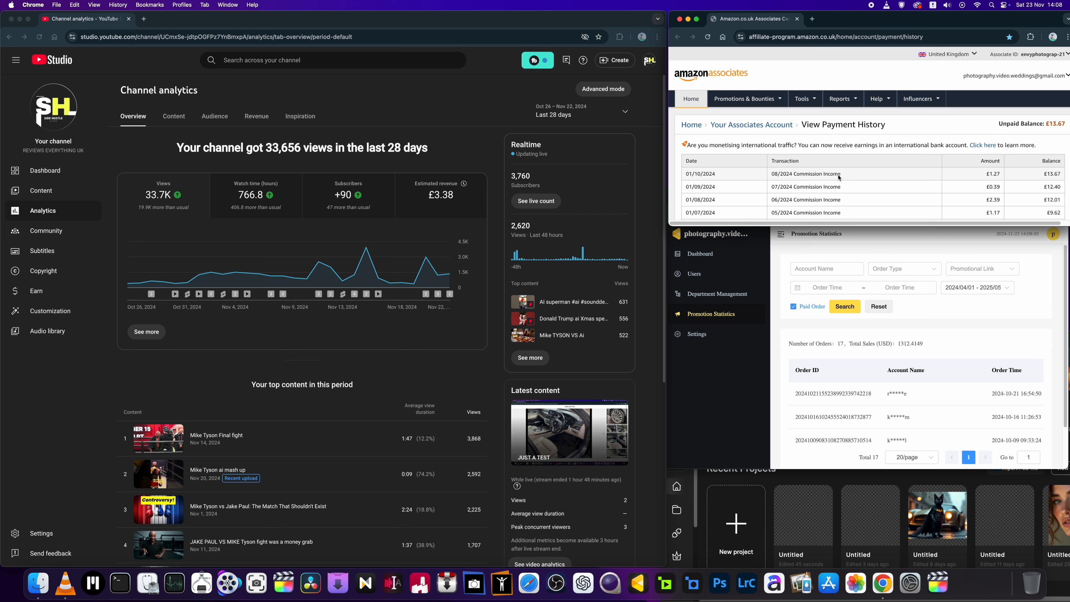
pyautogui.moveTo(881, 234)
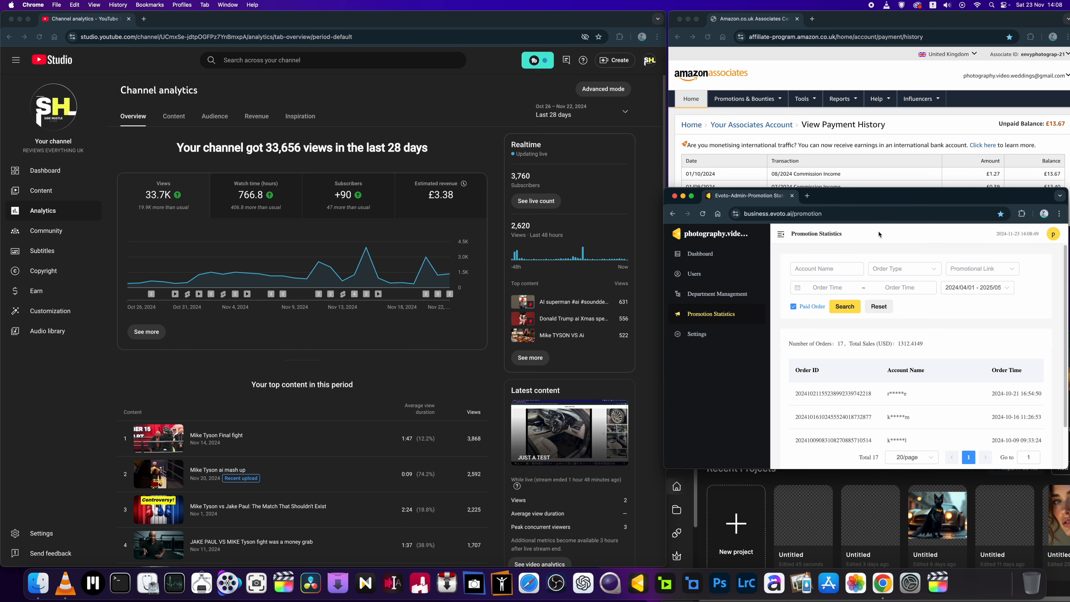
pyautogui.moveTo(873, 234)
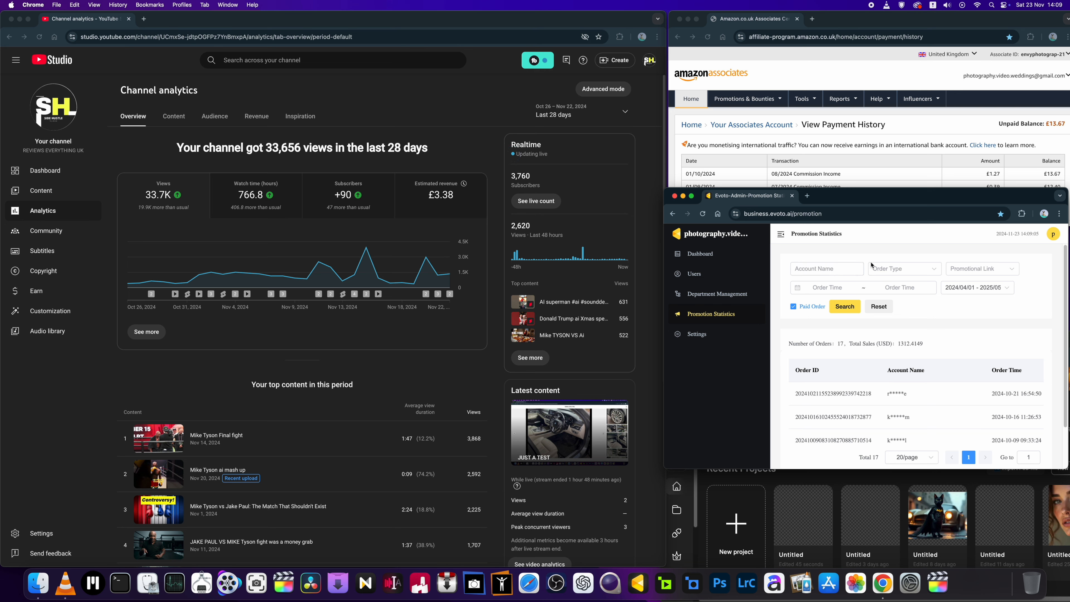
pyautogui.moveTo(866, 380)
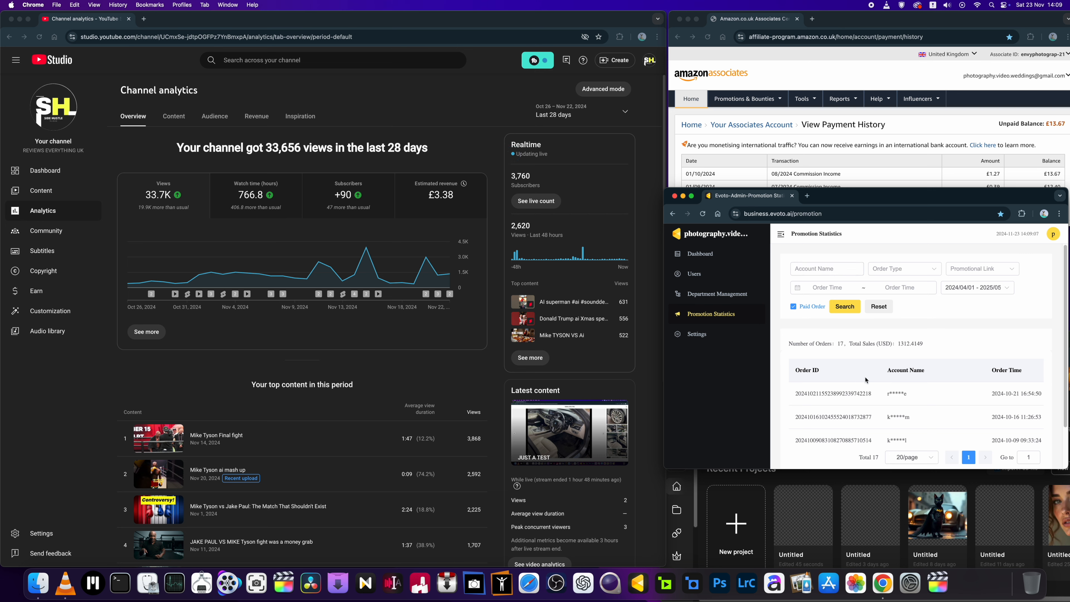
pyautogui.moveTo(886, 349)
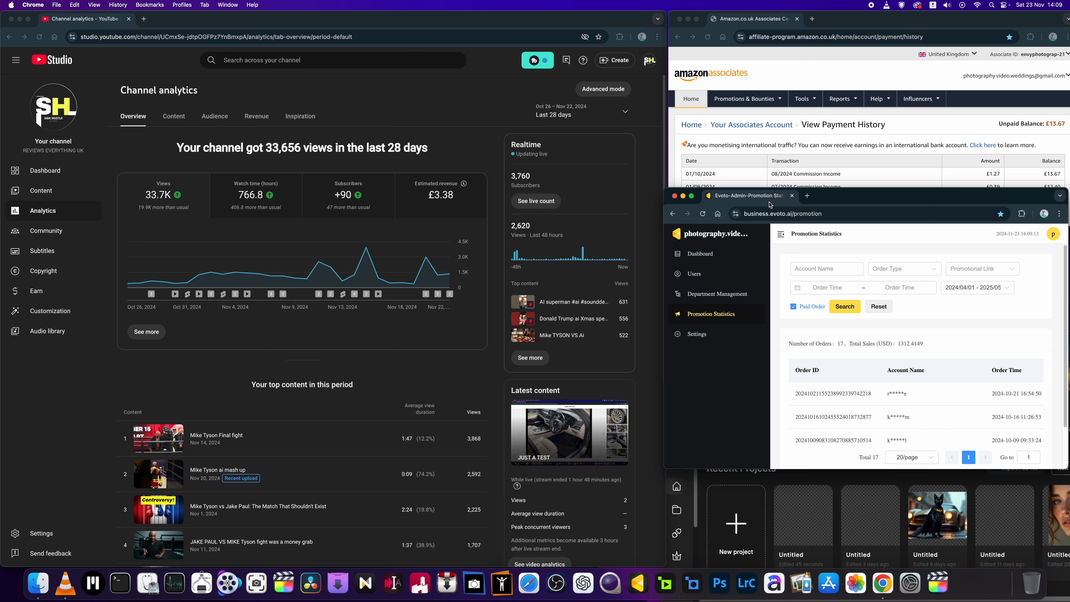
pyautogui.moveTo(747, 195)
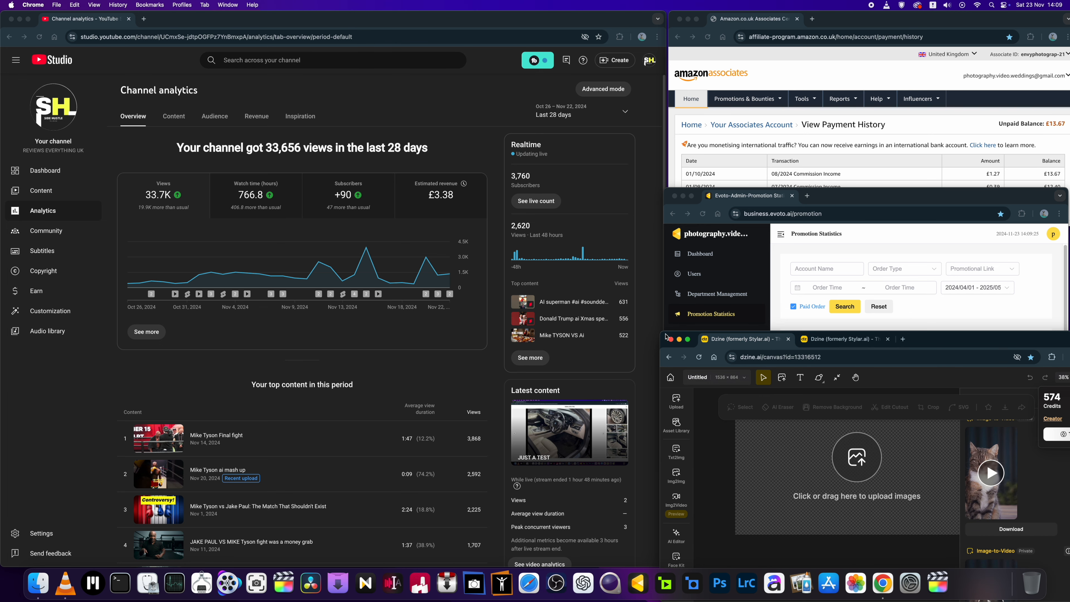
# Step: Reposition the Dzine canvas window low at bottom-right, keeping Evoto's 17-order list readable
pyautogui.click(844, 307)
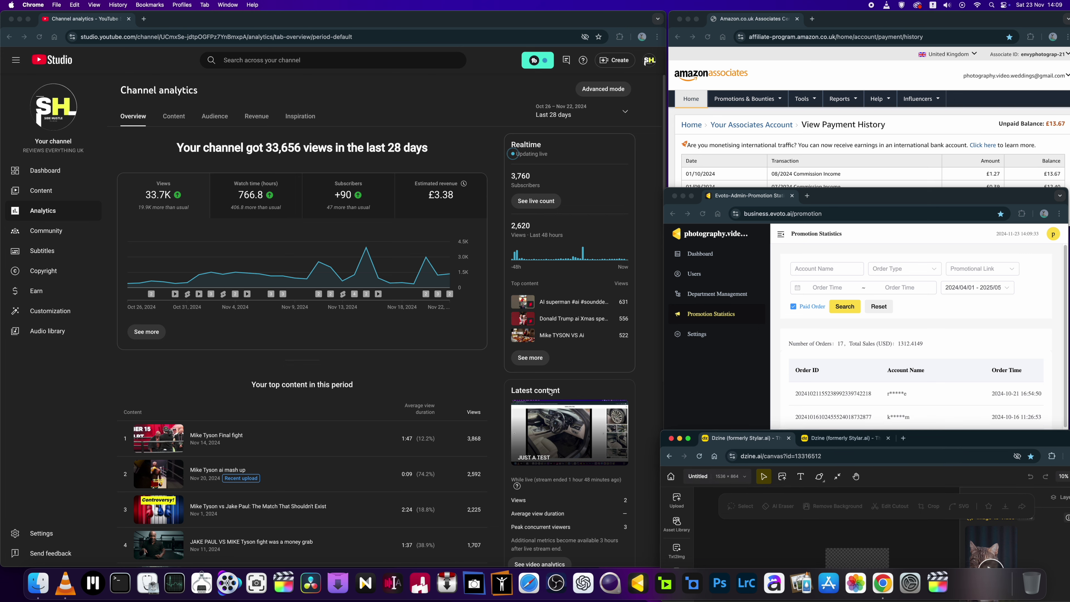
pyautogui.moveTo(381, 204)
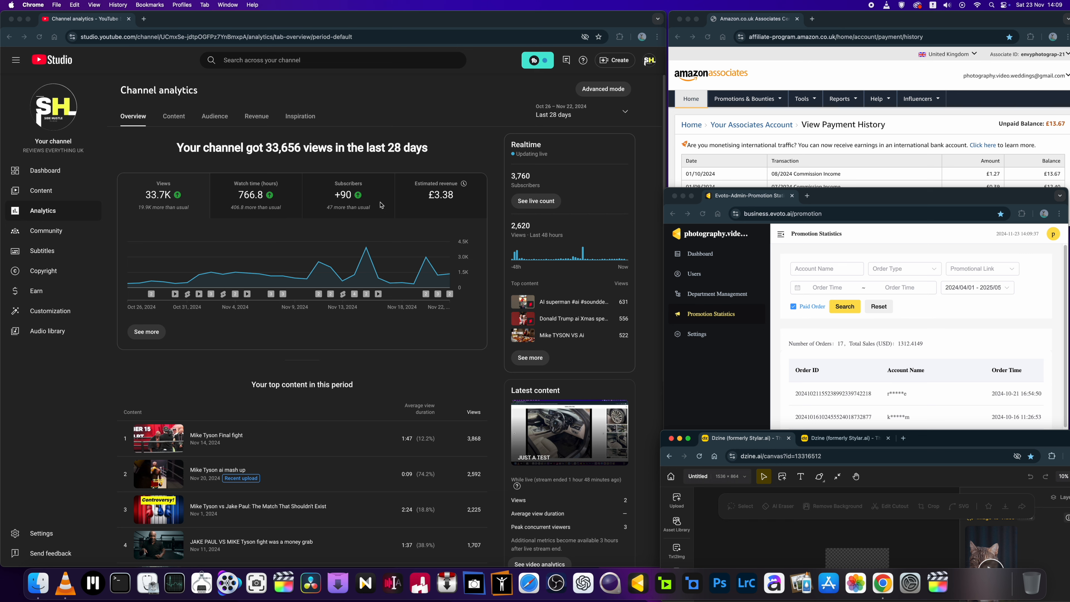
pyautogui.moveTo(444, 199)
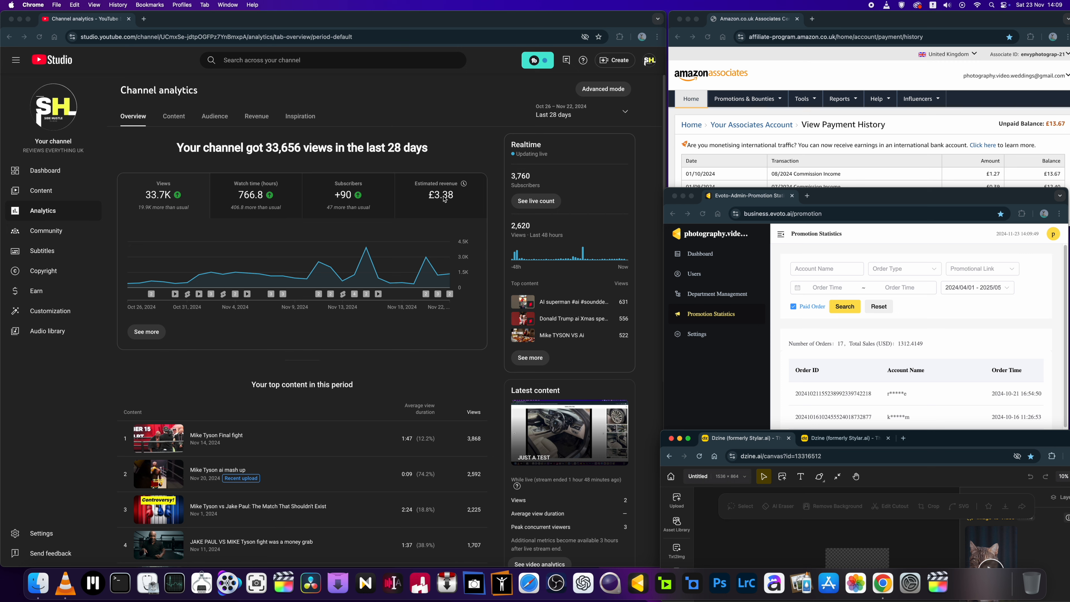
pyautogui.moveTo(612, 297)
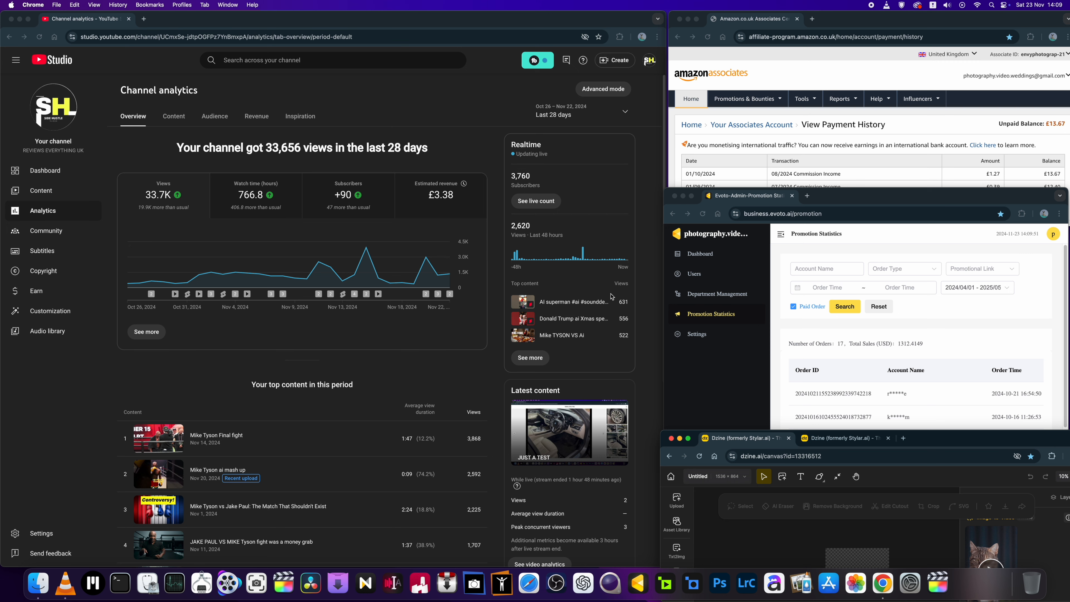
pyautogui.moveTo(463, 203)
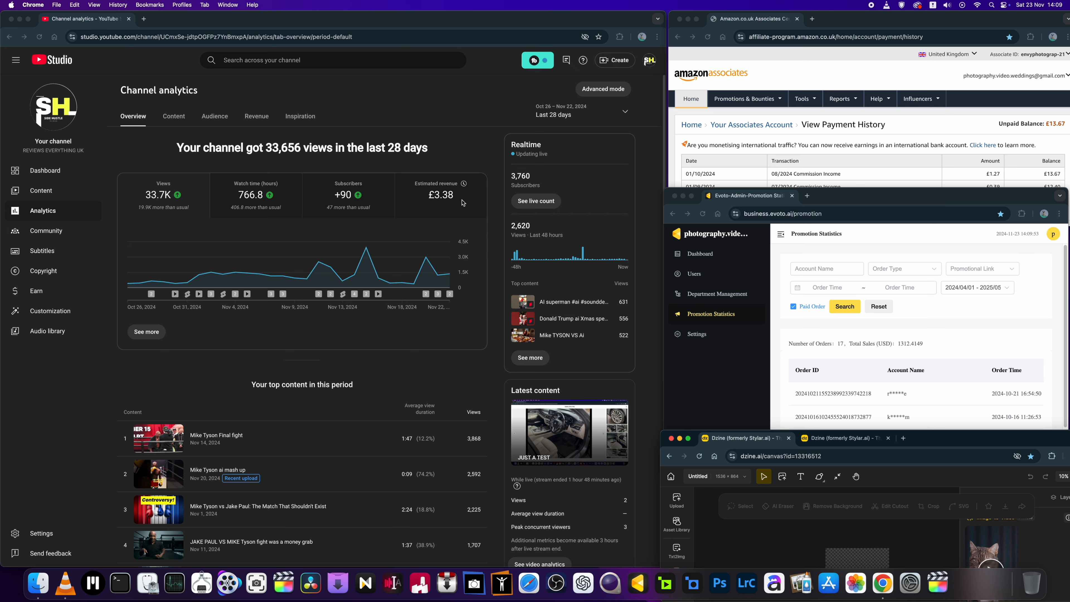
pyautogui.moveTo(362, 203)
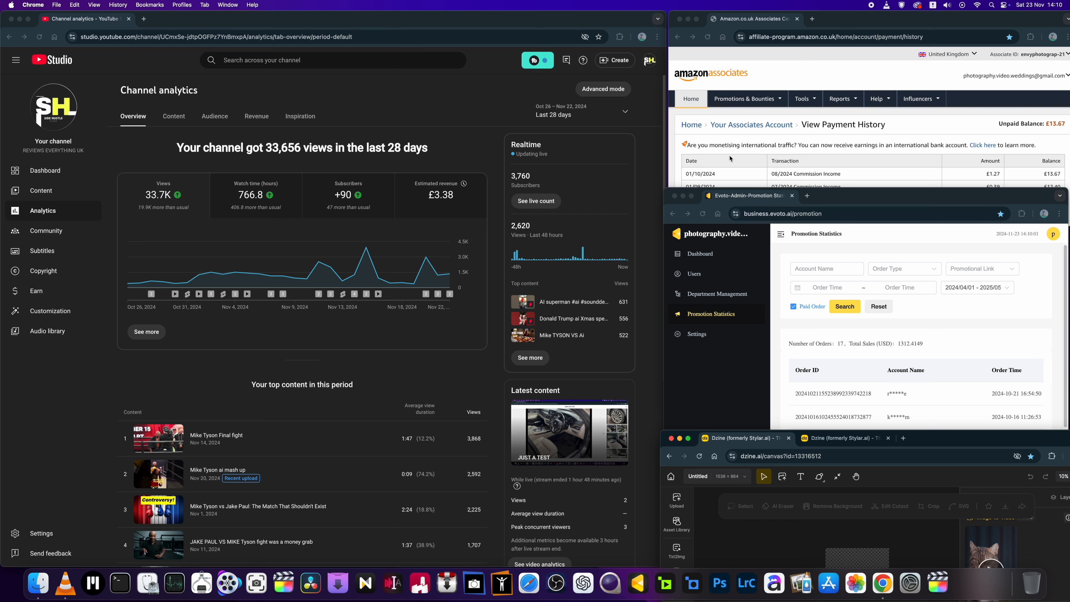
pyautogui.moveTo(712, 314)
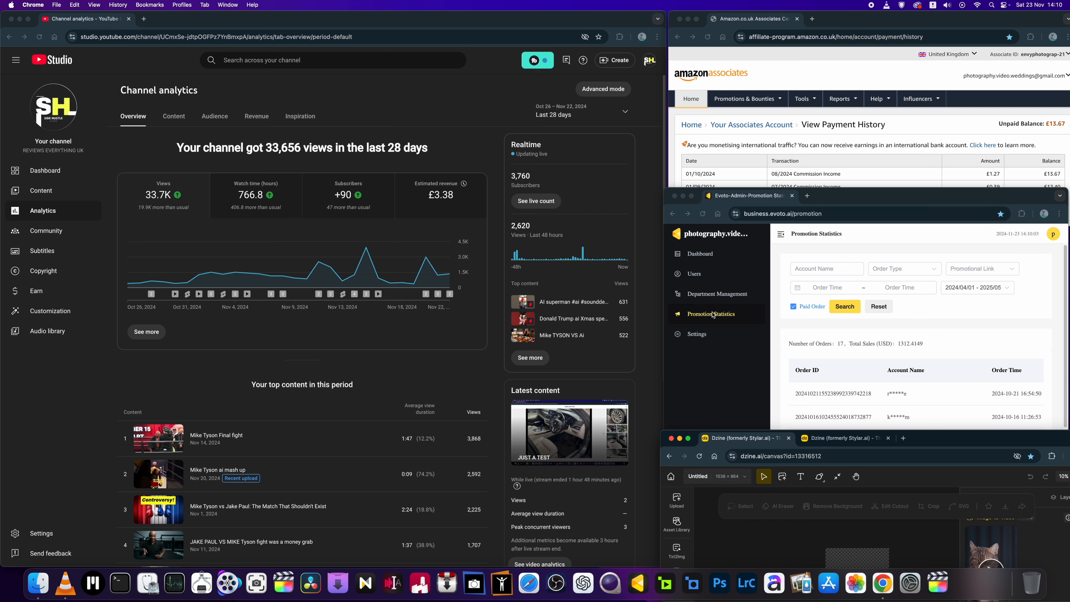
pyautogui.moveTo(426, 207)
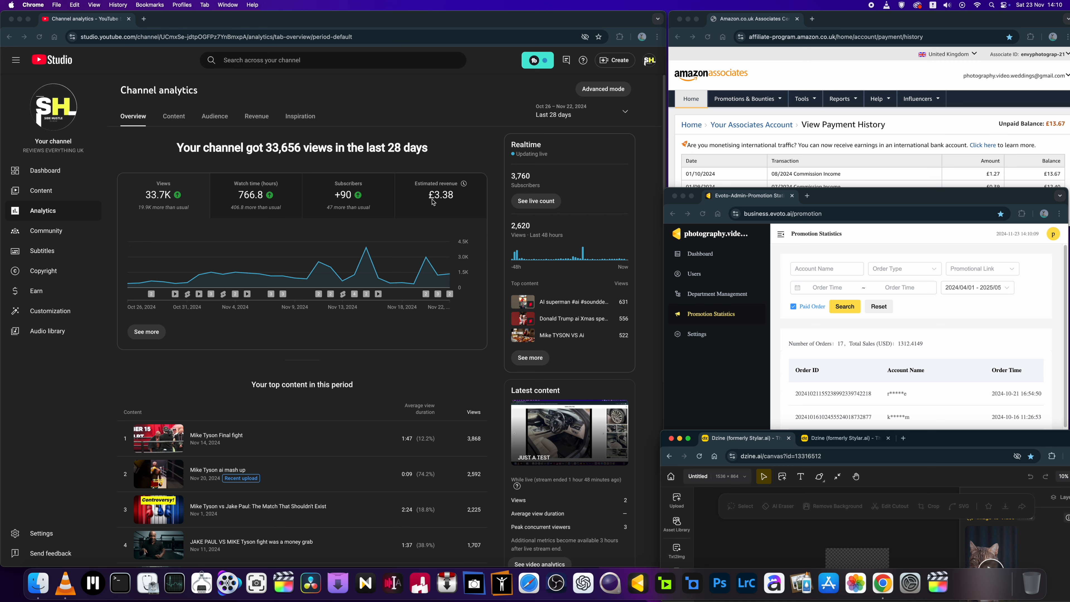
pyautogui.moveTo(495, 374)
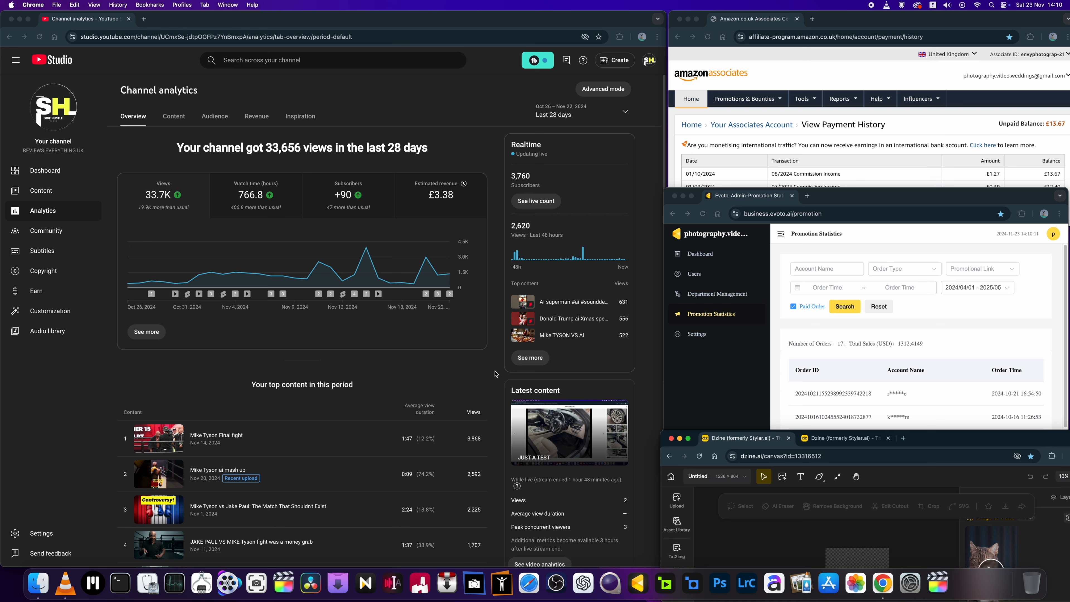